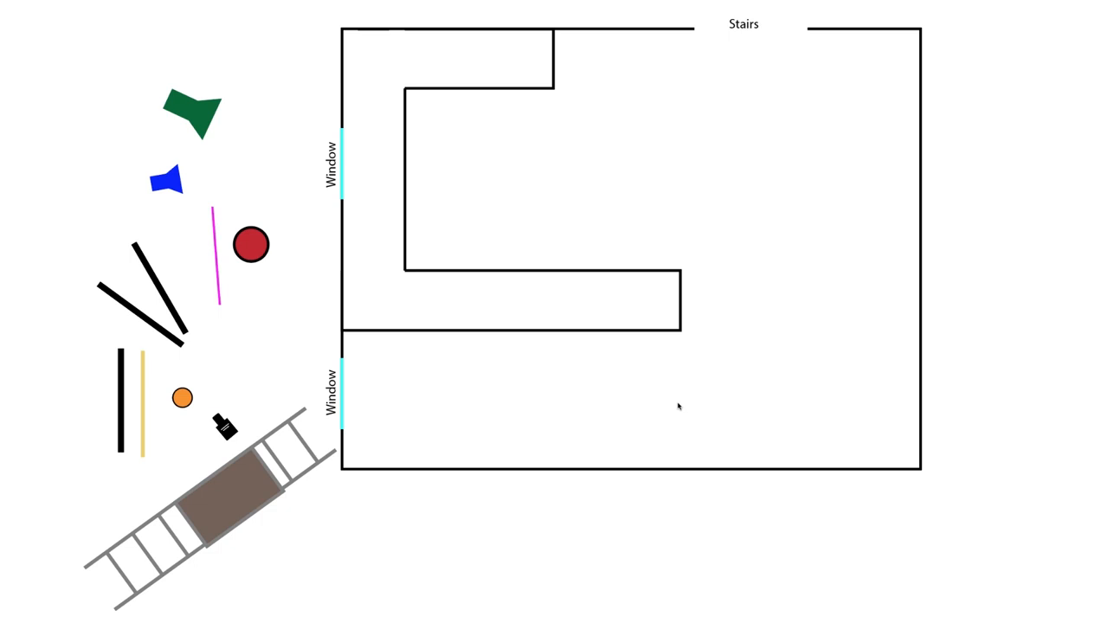
pyautogui.moveTo(734, 308)
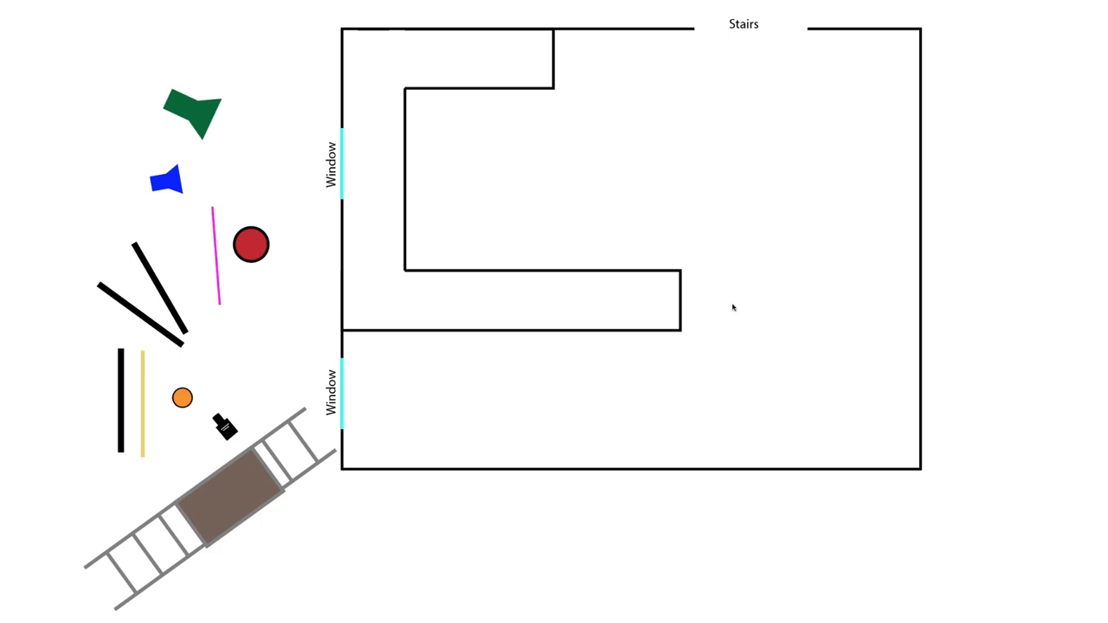
pyautogui.moveTo(655, 146)
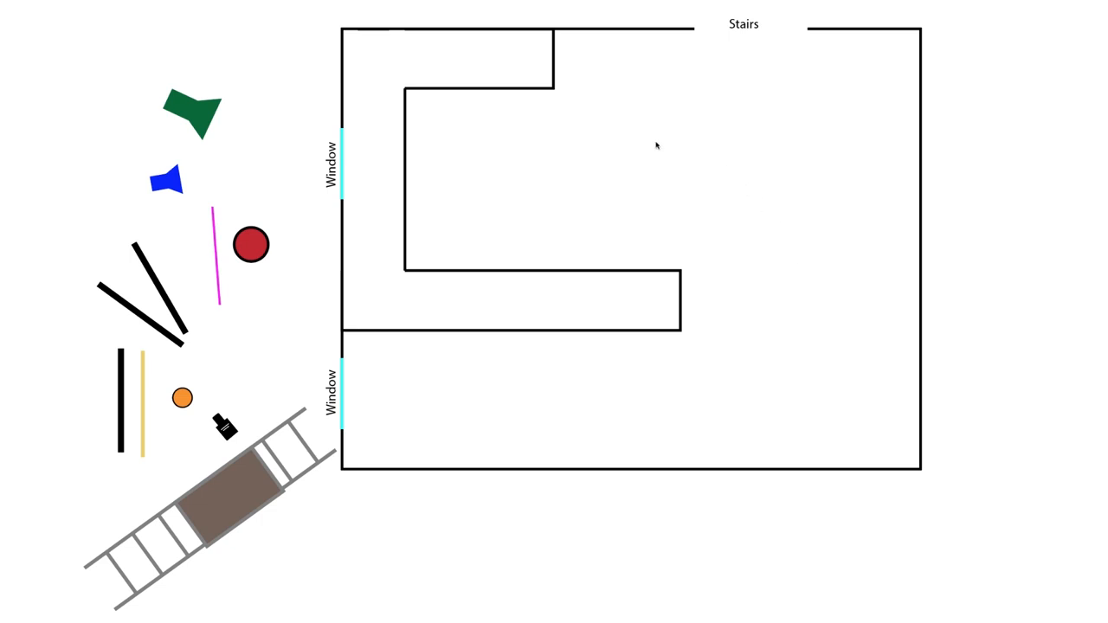
pyautogui.moveTo(829, 251)
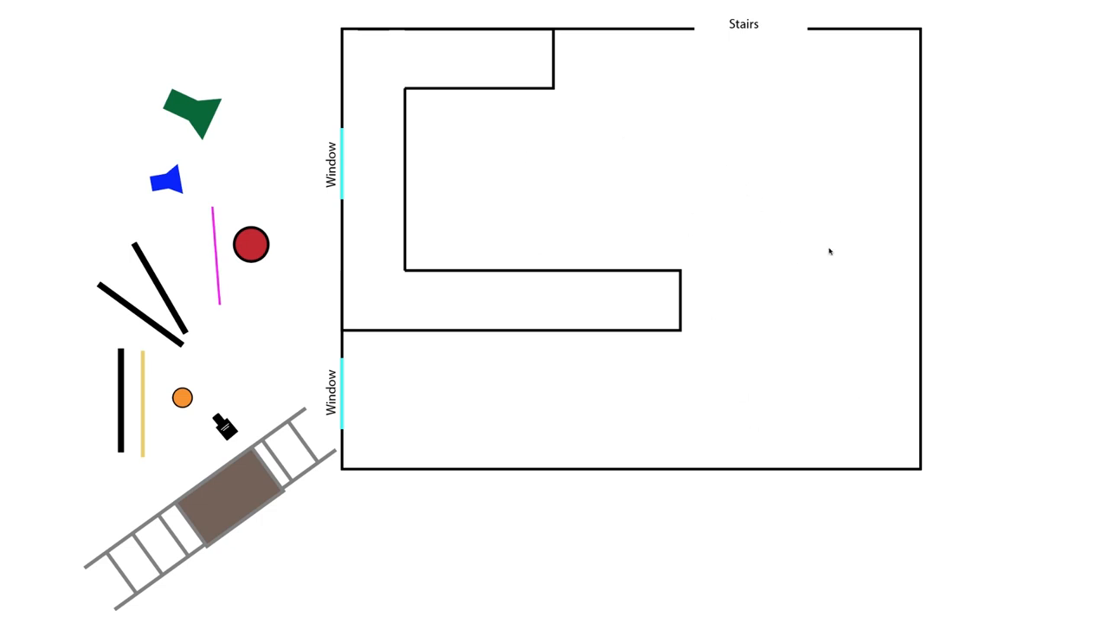
pyautogui.moveTo(188, 102)
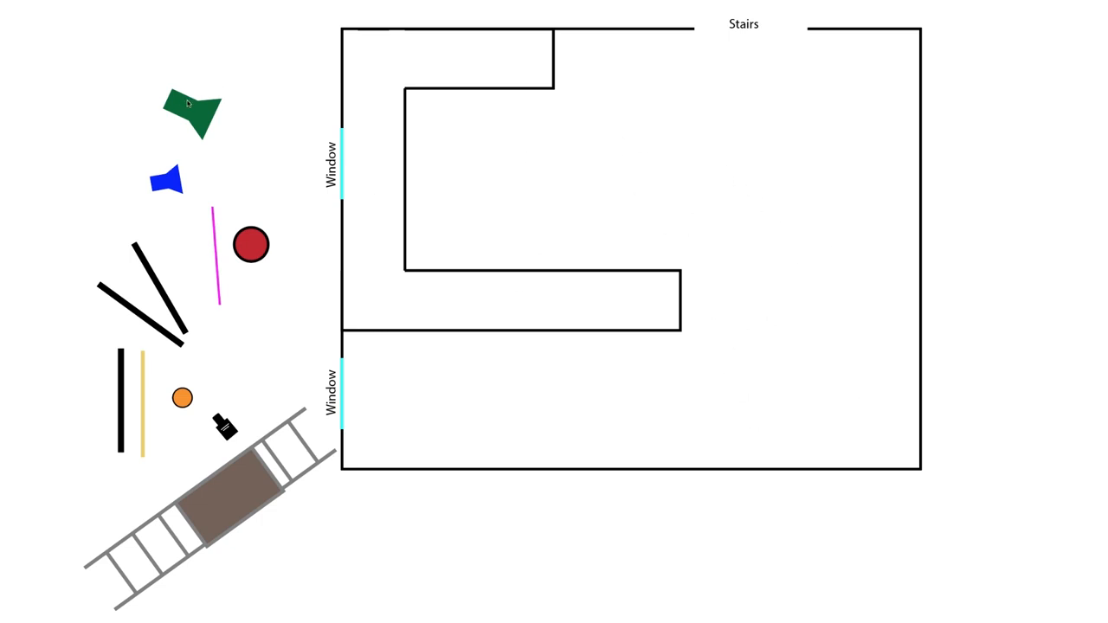
pyautogui.moveTo(569, 294)
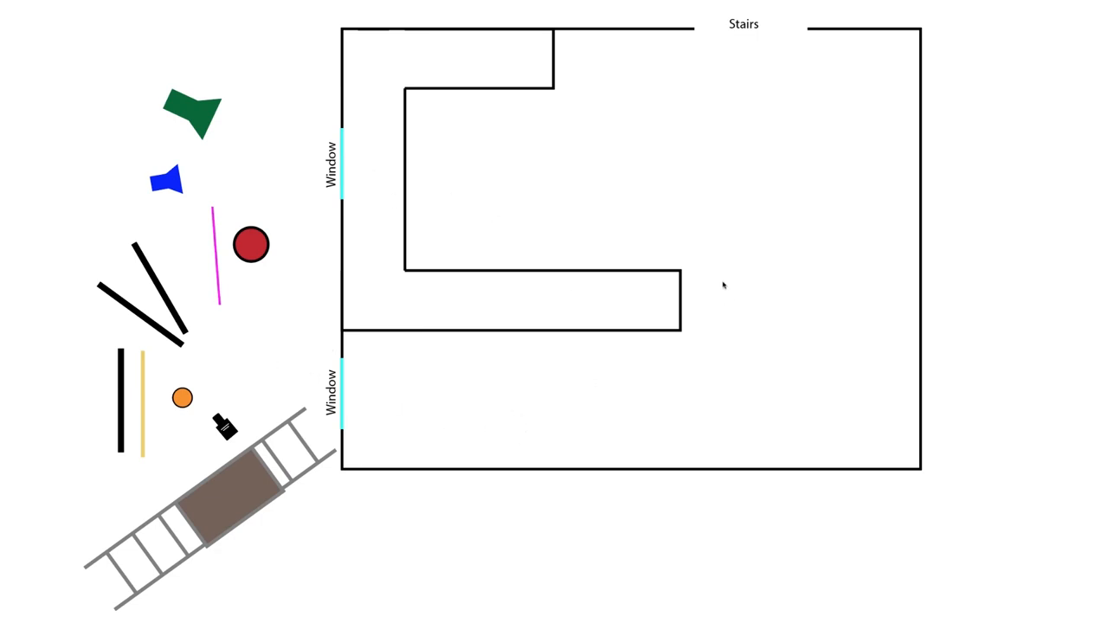
pyautogui.moveTo(451, 38)
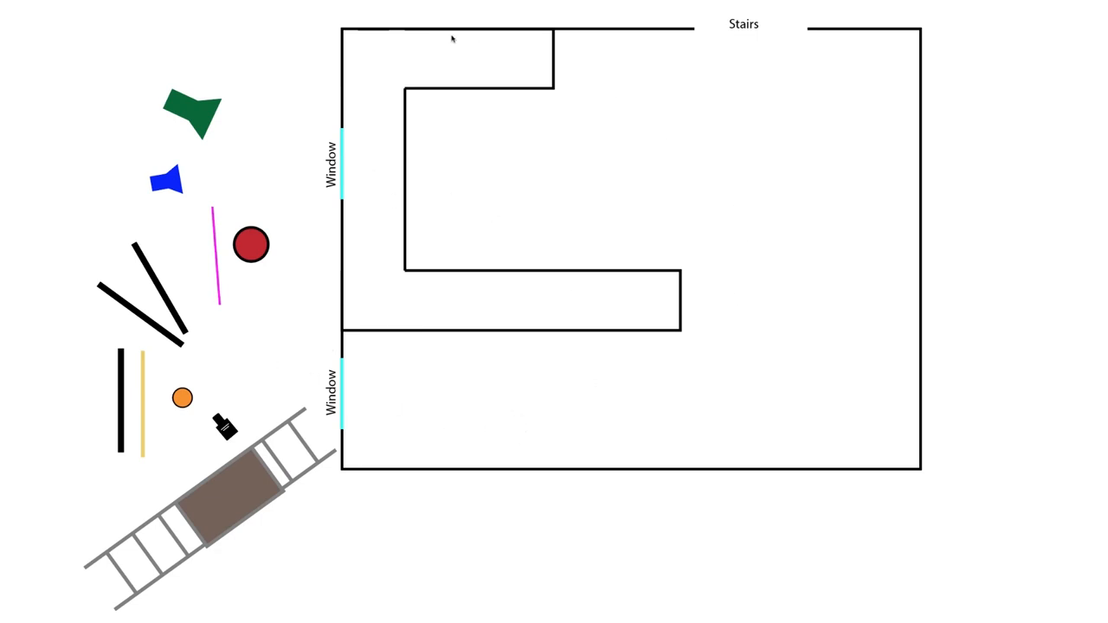
pyautogui.moveTo(106, 60)
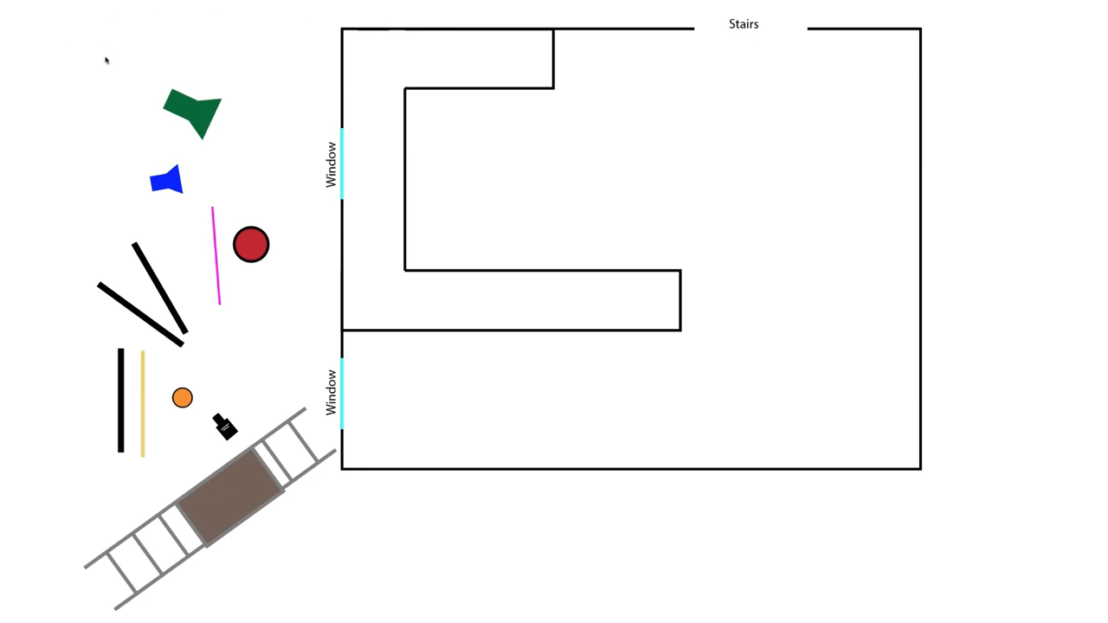
pyautogui.moveTo(587, 84)
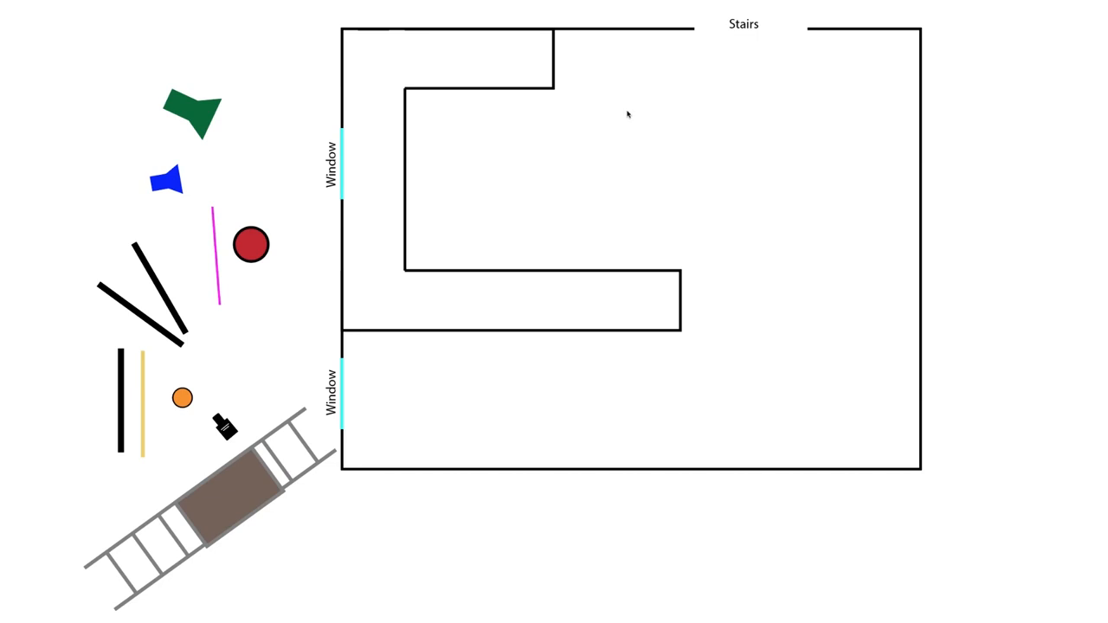
pyautogui.moveTo(627, 115)
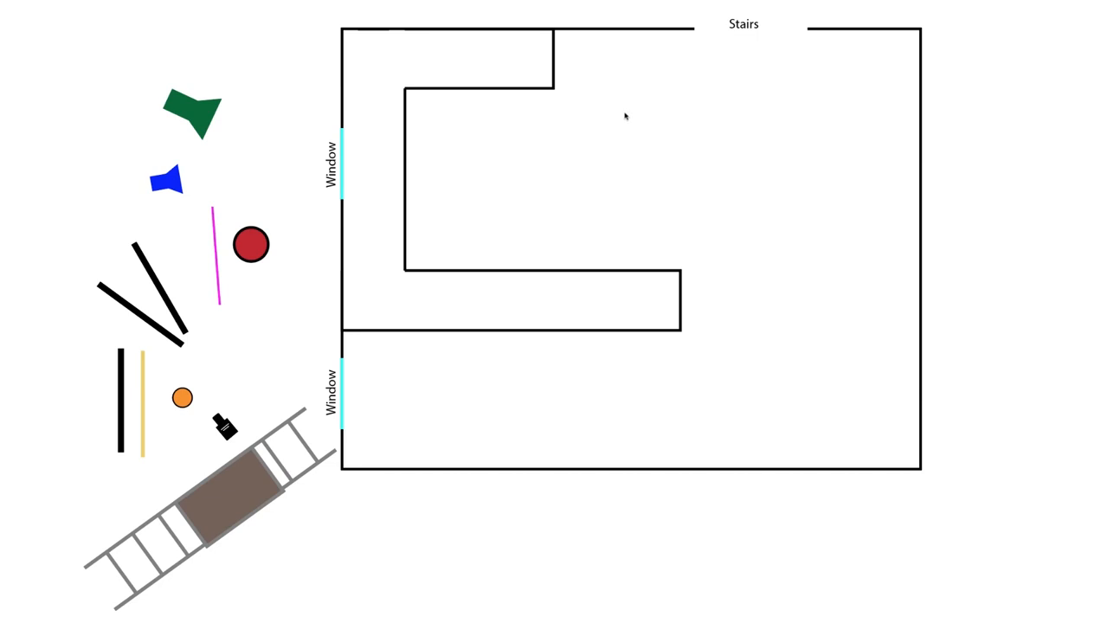
pyautogui.moveTo(997, 328)
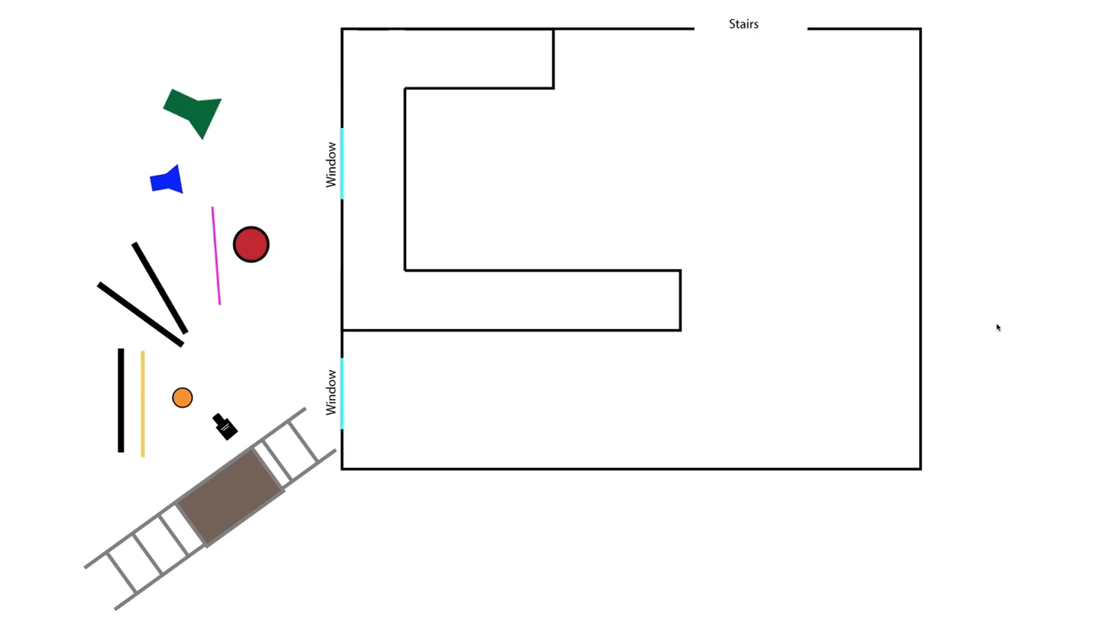
pyautogui.moveTo(959, 331)
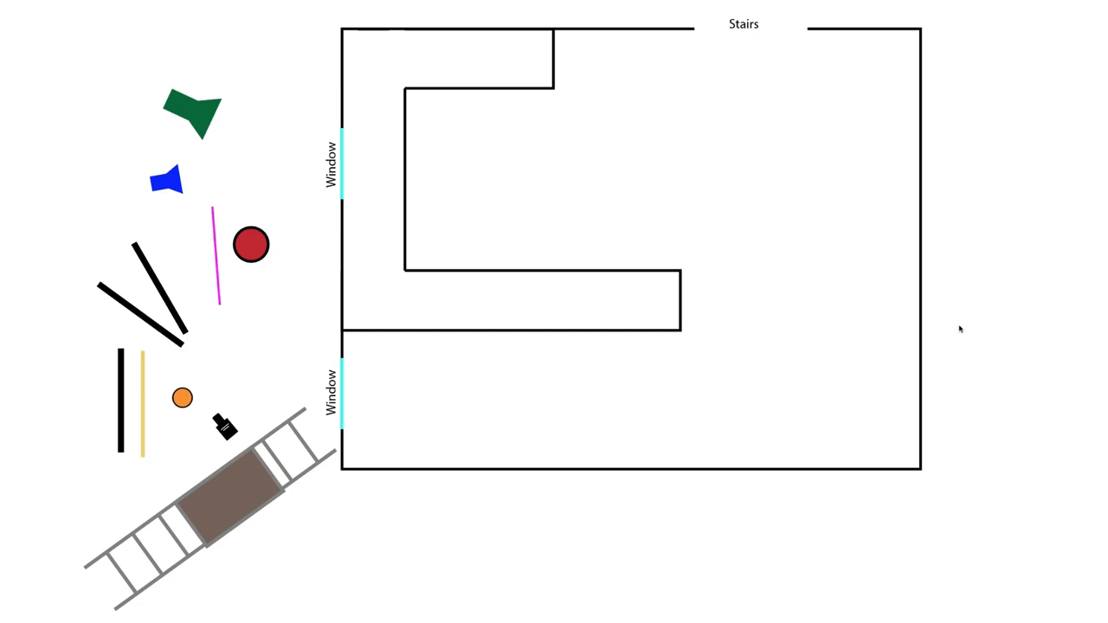
pyautogui.moveTo(940, 327)
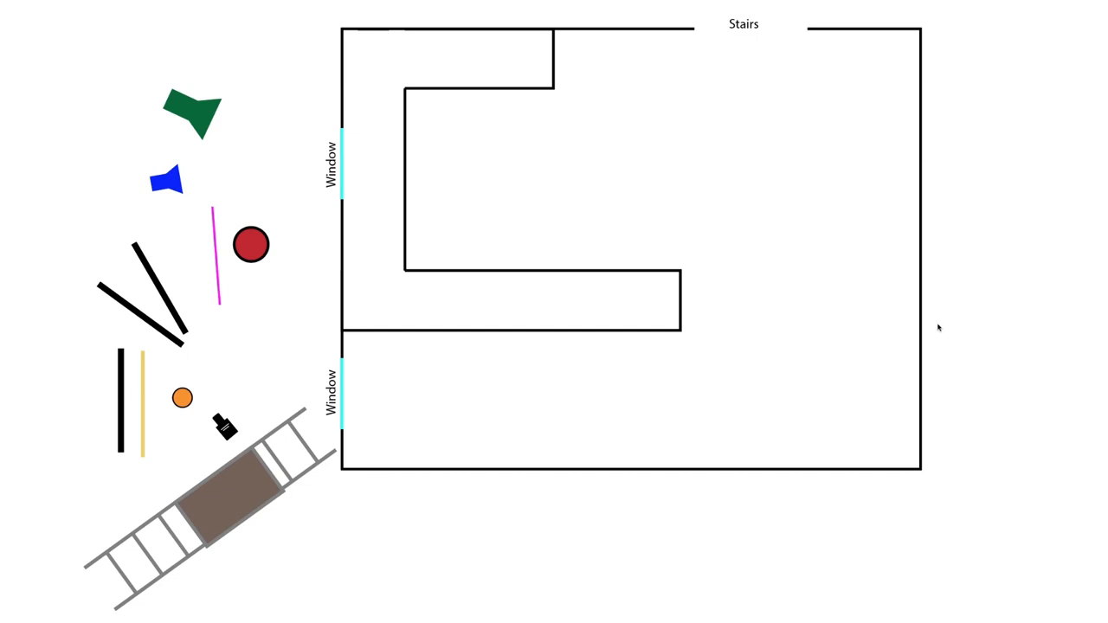
pyautogui.moveTo(263, 243)
pyautogui.write('v')
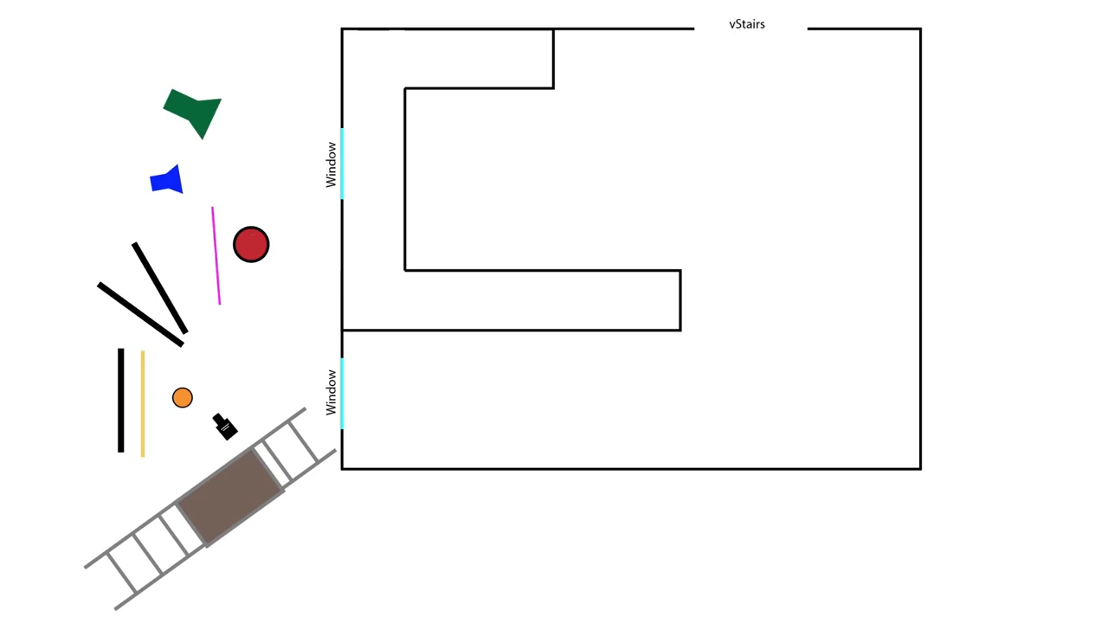
# - Drag the red actor circle into the room, just above the inner wall's end
pyautogui.moveTo(252, 245); pyautogui.dragTo(636, 238)
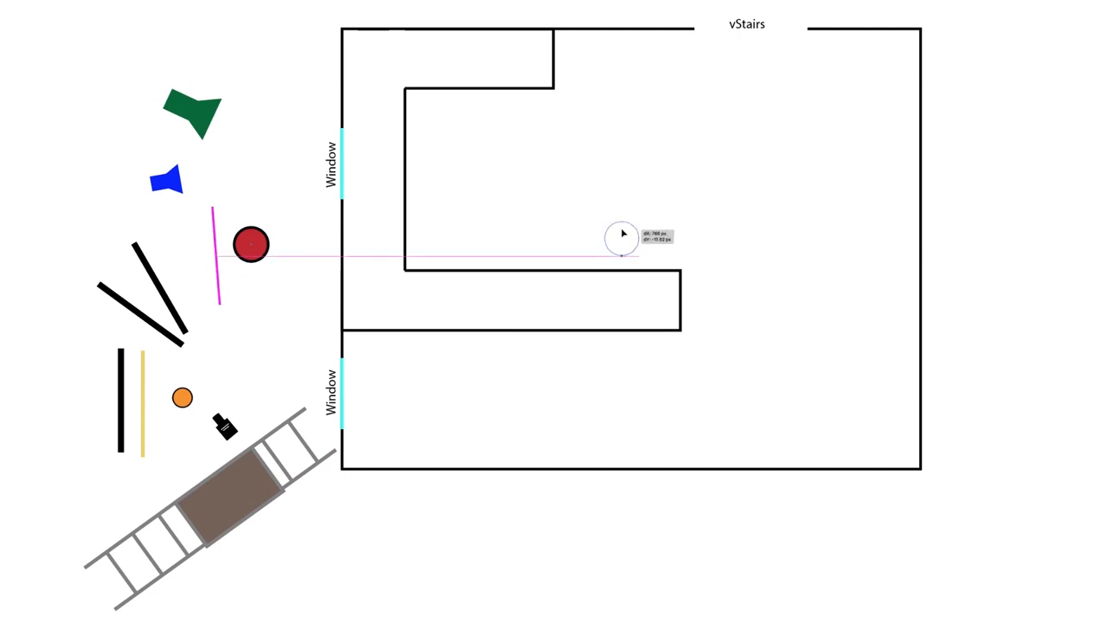
pyautogui.moveTo(251, 244); pyautogui.dragTo(622, 240)
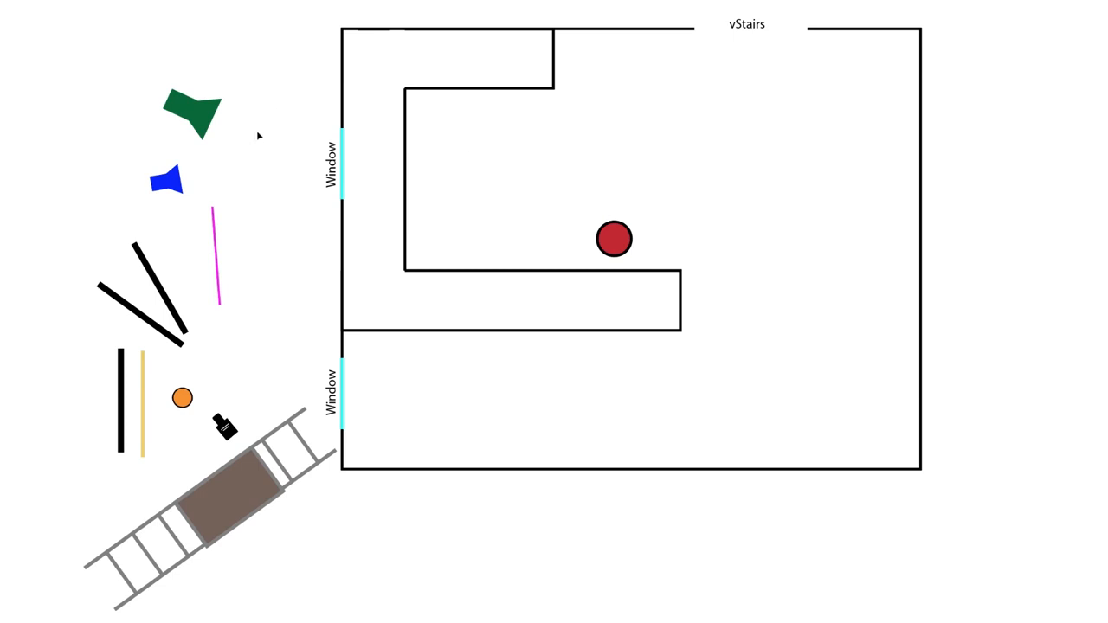
pyautogui.moveTo(275, 486)
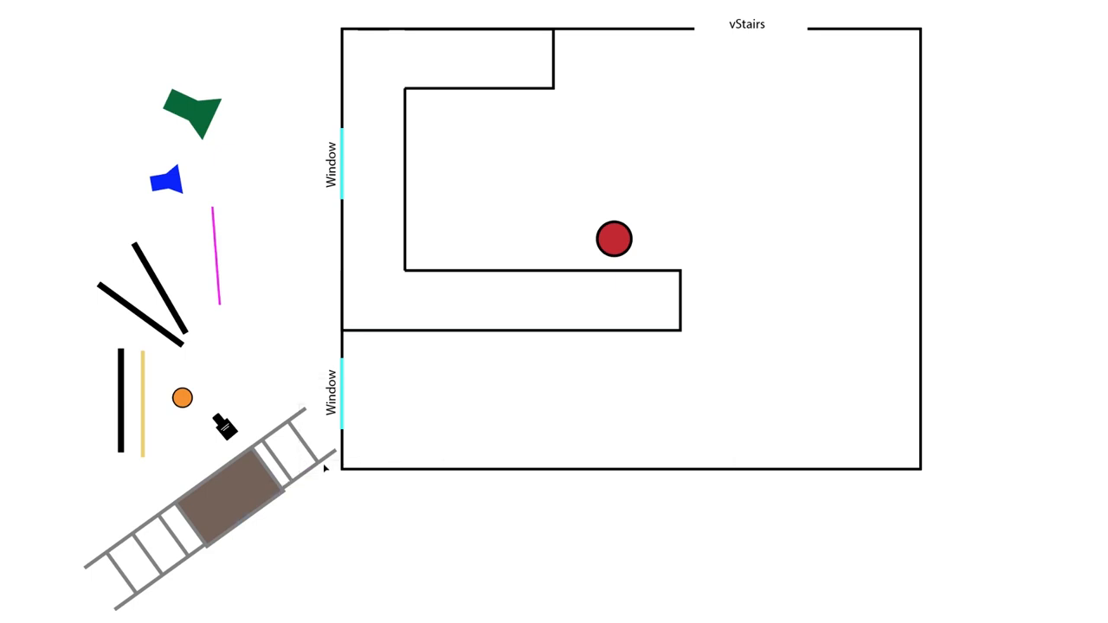
# - Angle the dolly track diagonally in the lower-right room and set the brown platform on it
pyautogui.moveTo(225, 485); pyautogui.dragTo(779, 368)
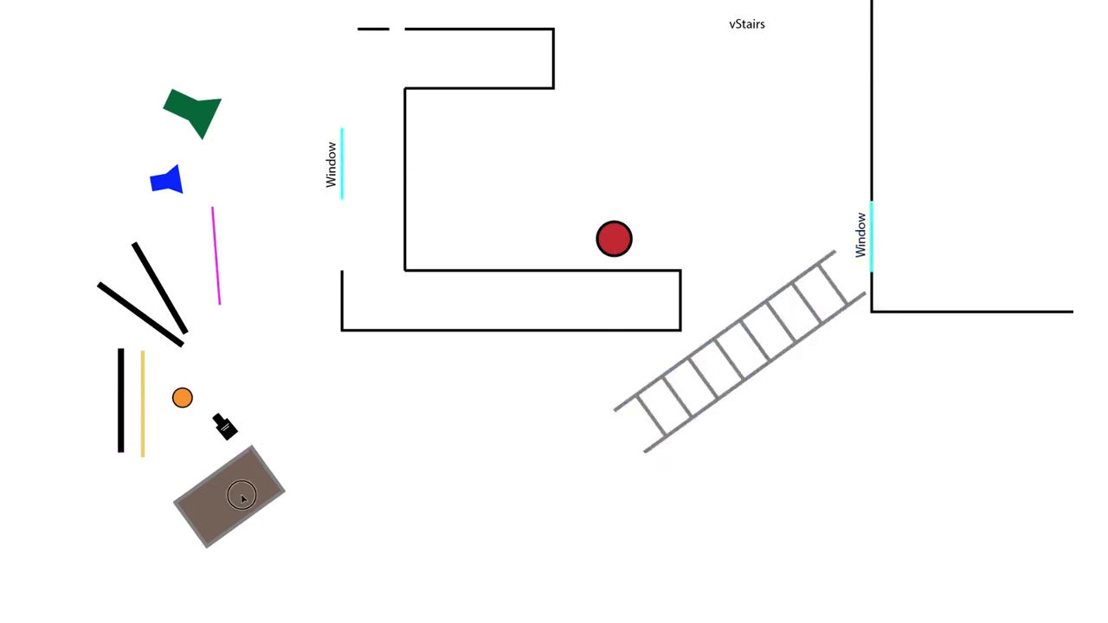
pyautogui.moveTo(229, 498); pyautogui.dragTo(736, 351)
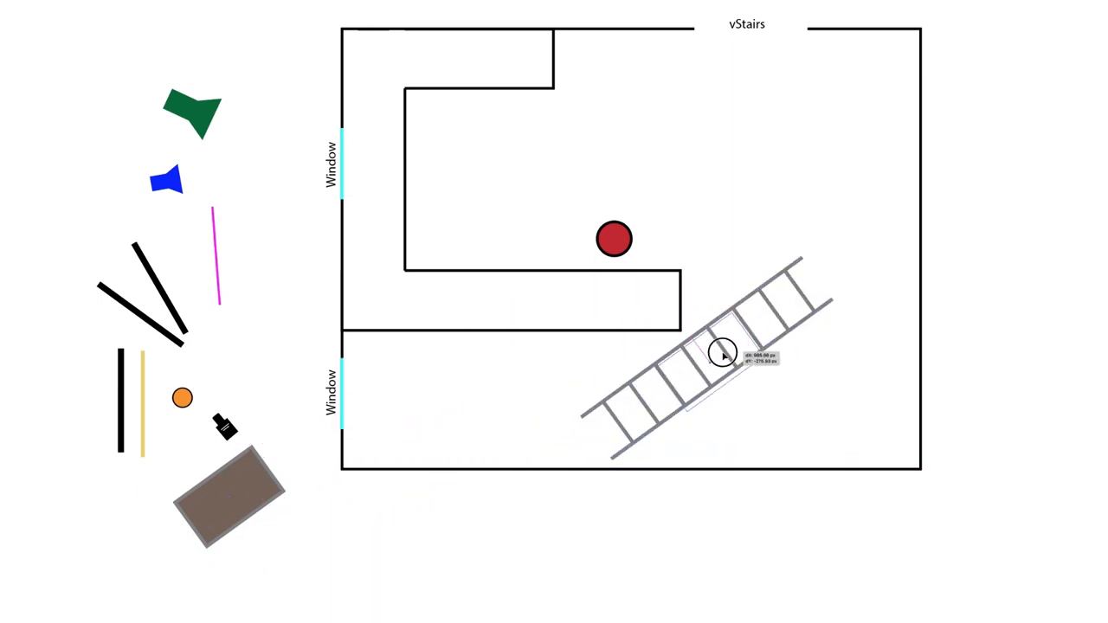
pyautogui.moveTo(227, 489); pyautogui.dragTo(701, 364)
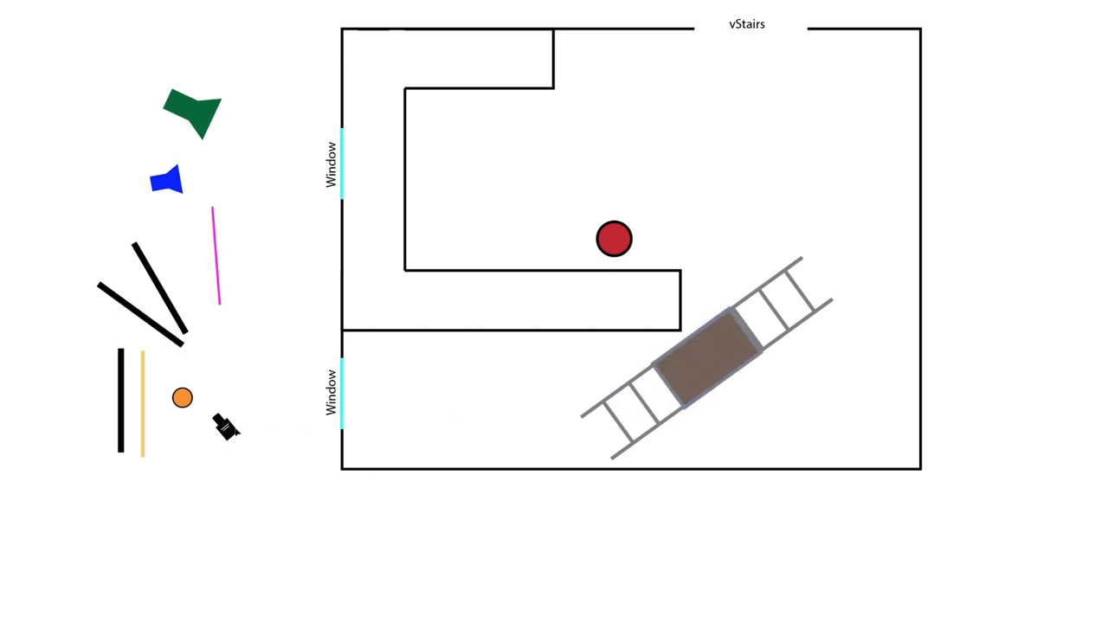
pyautogui.click(704, 359)
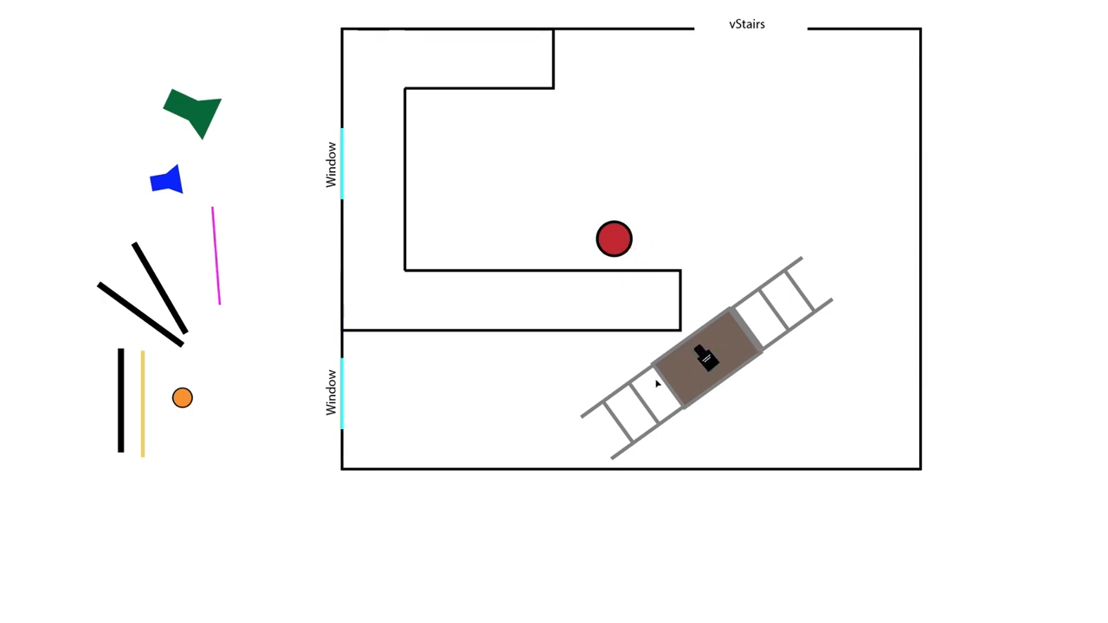
pyautogui.moveTo(231, 421)
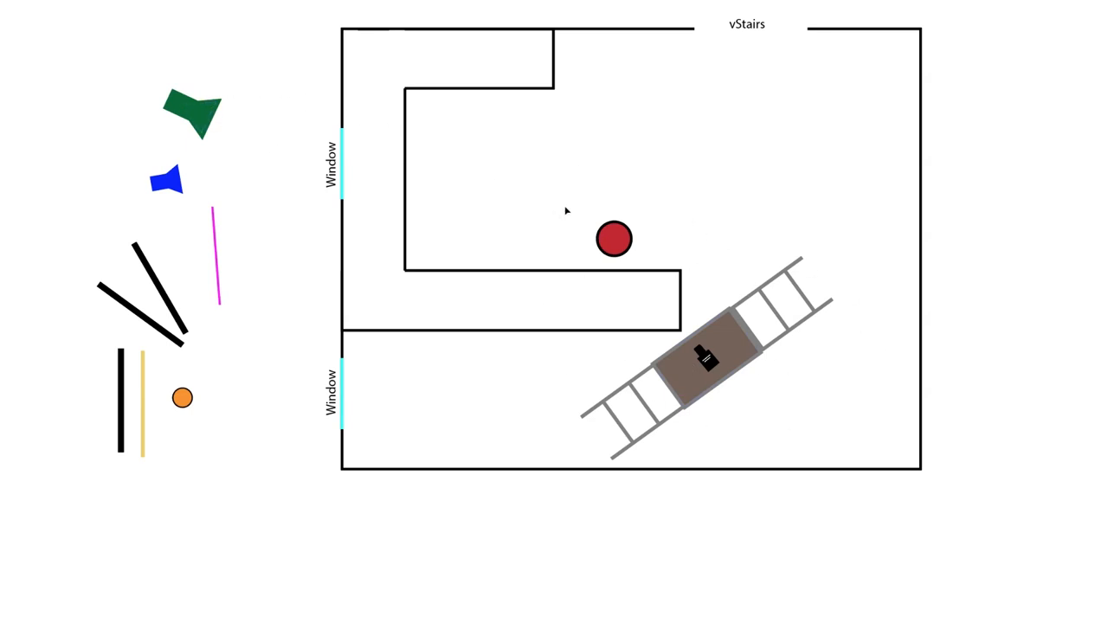
pyautogui.moveTo(352, 160)
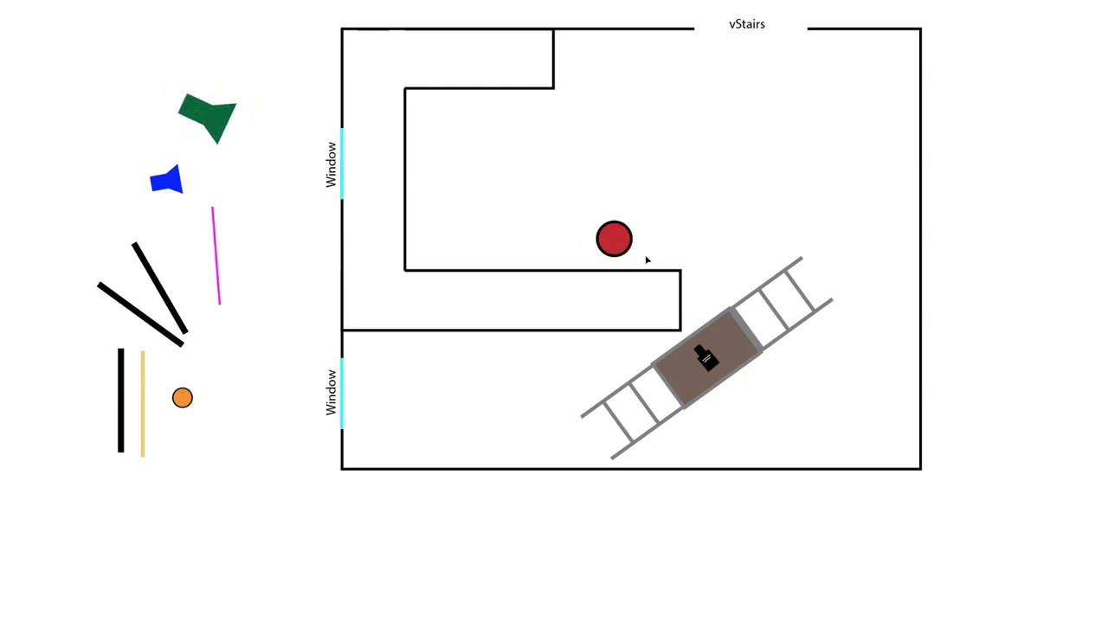
pyautogui.moveTo(206, 115)
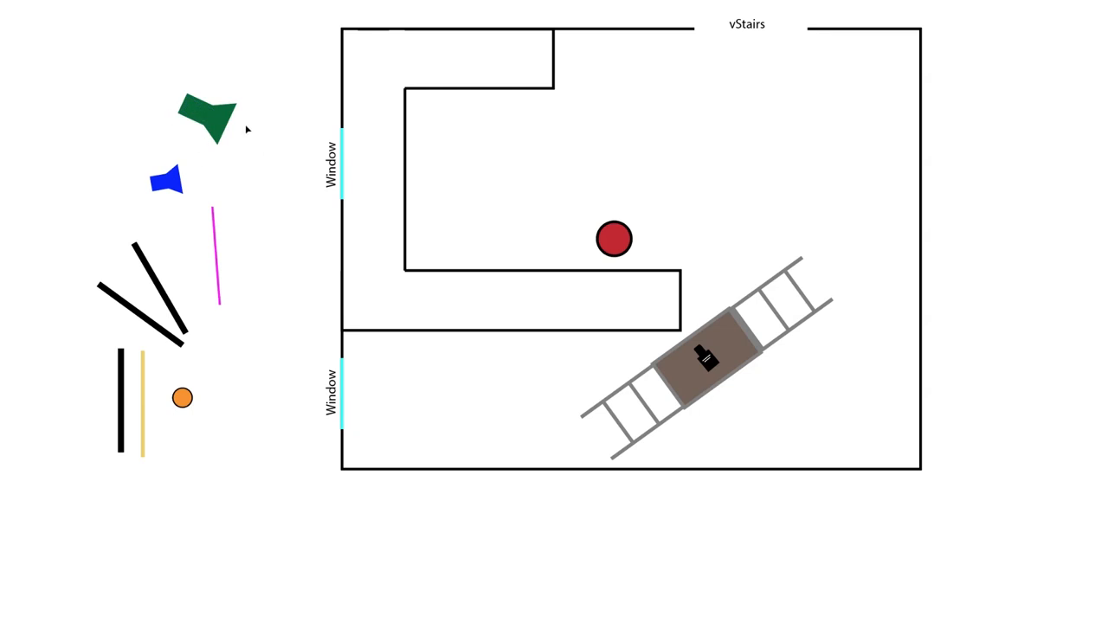
pyautogui.moveTo(268, 251)
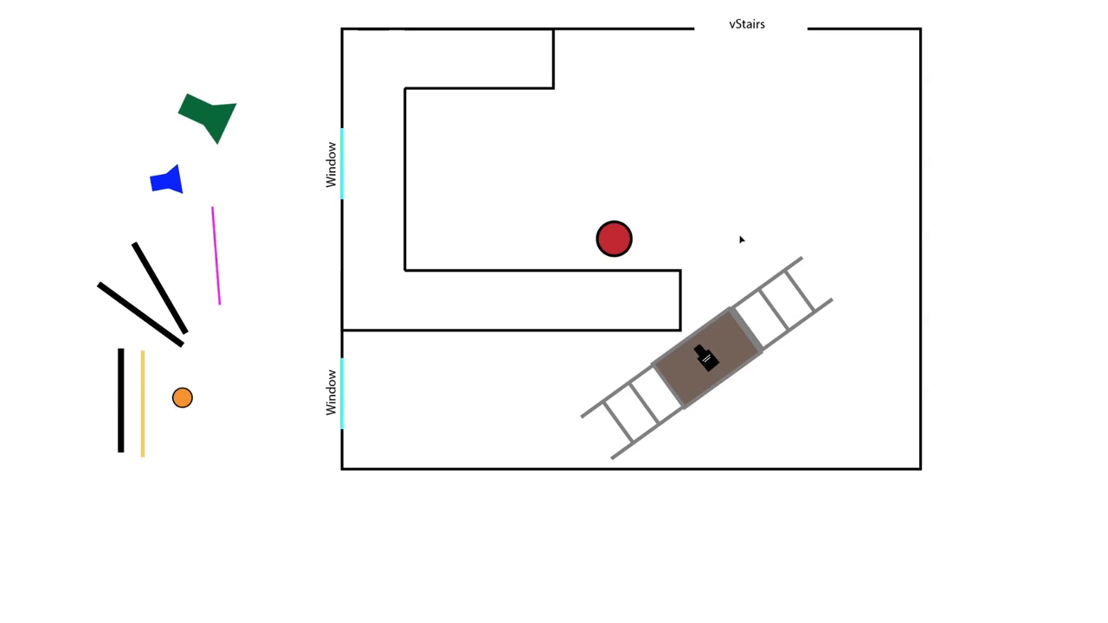
pyautogui.moveTo(325, 137)
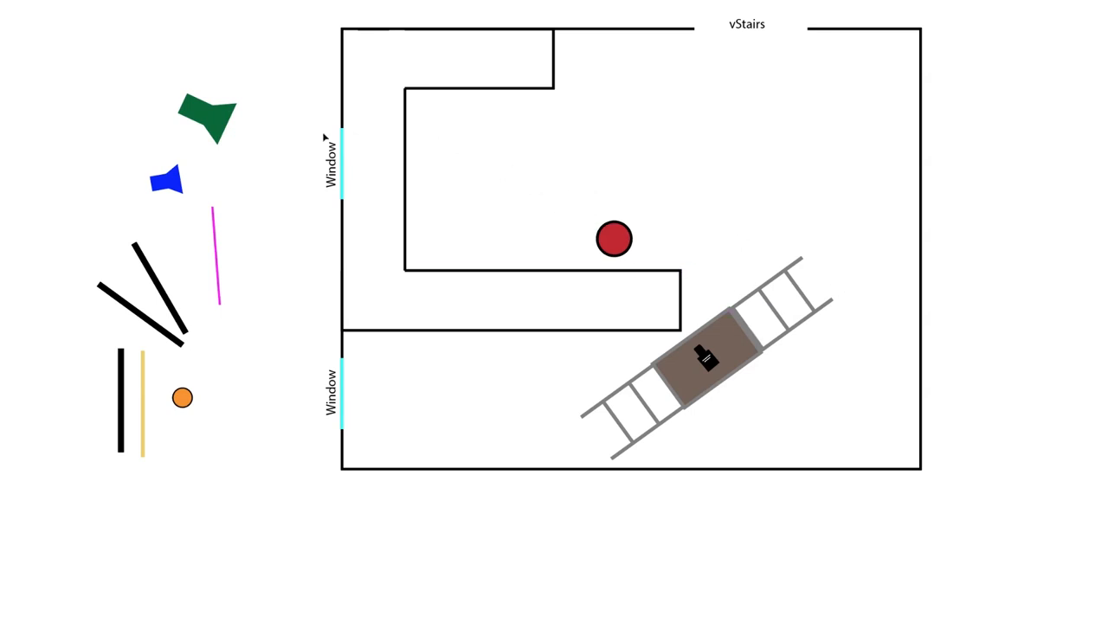
pyautogui.moveTo(362, 454)
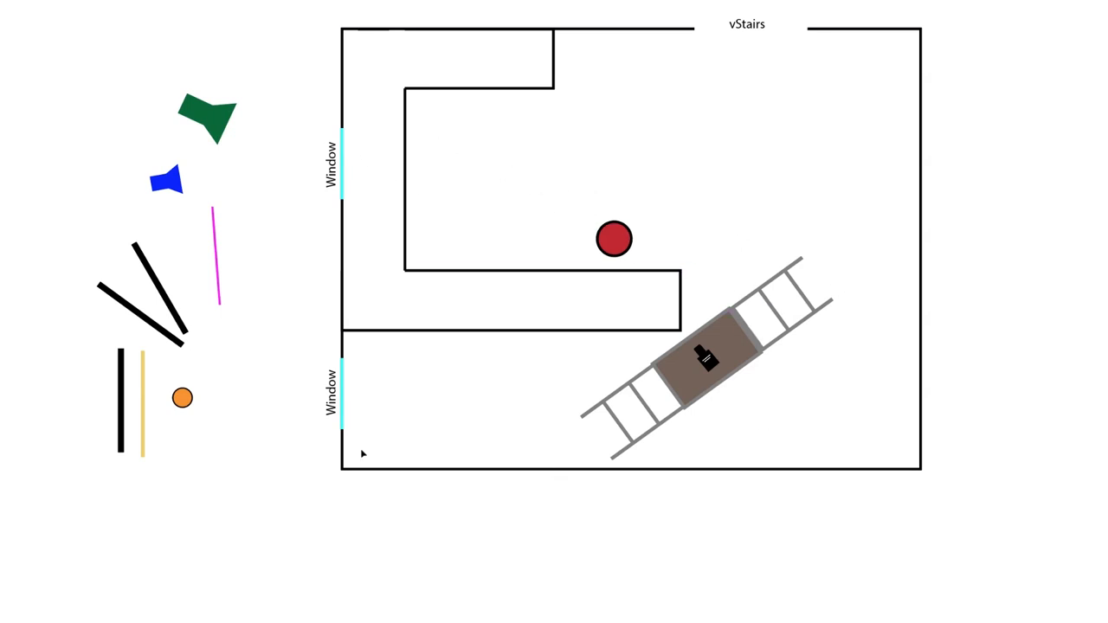
pyautogui.moveTo(258, 460)
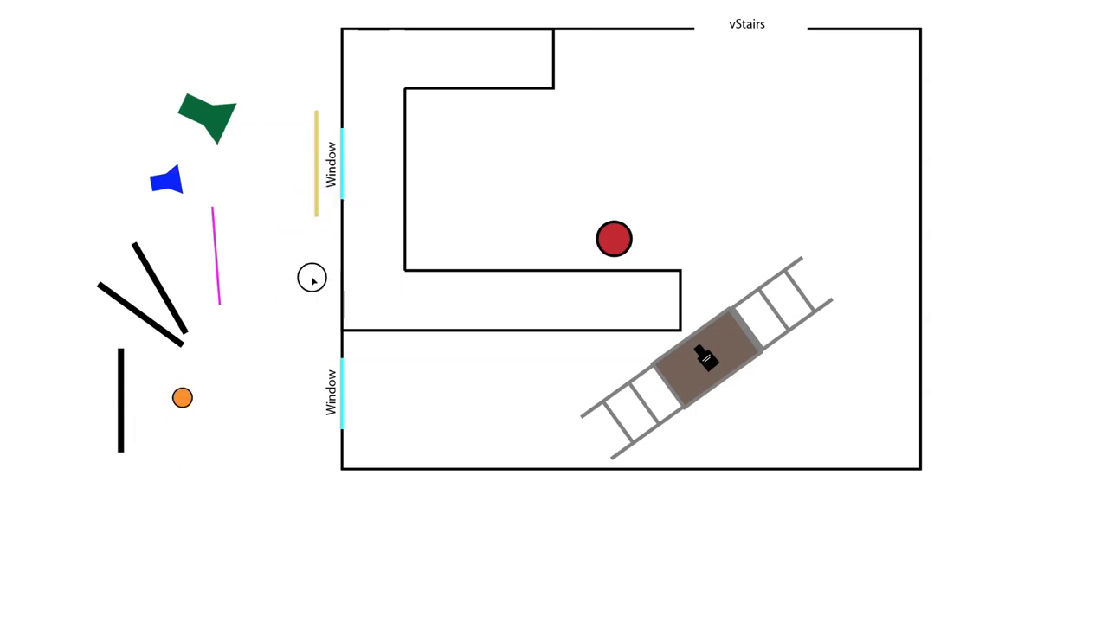
pyautogui.moveTo(474, 126)
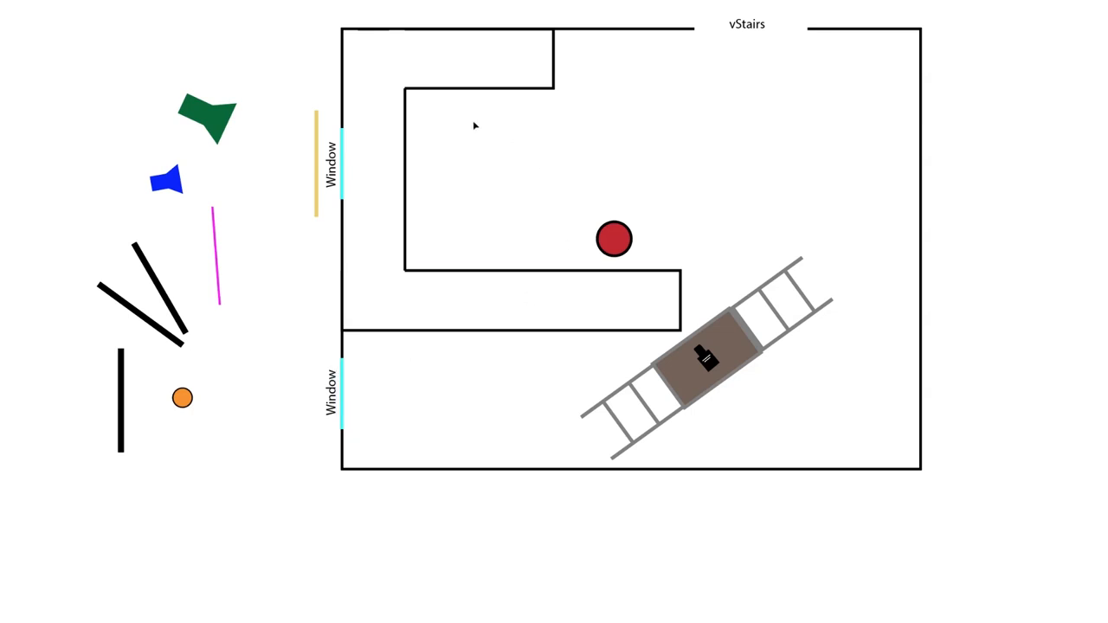
pyautogui.moveTo(542, 363)
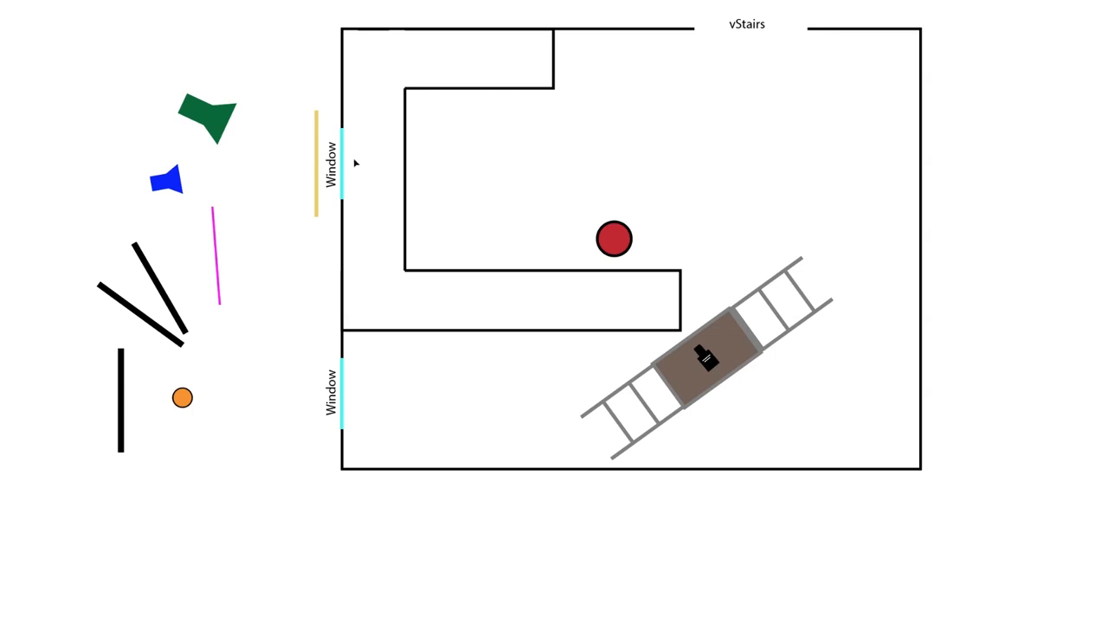
pyautogui.moveTo(436, 320)
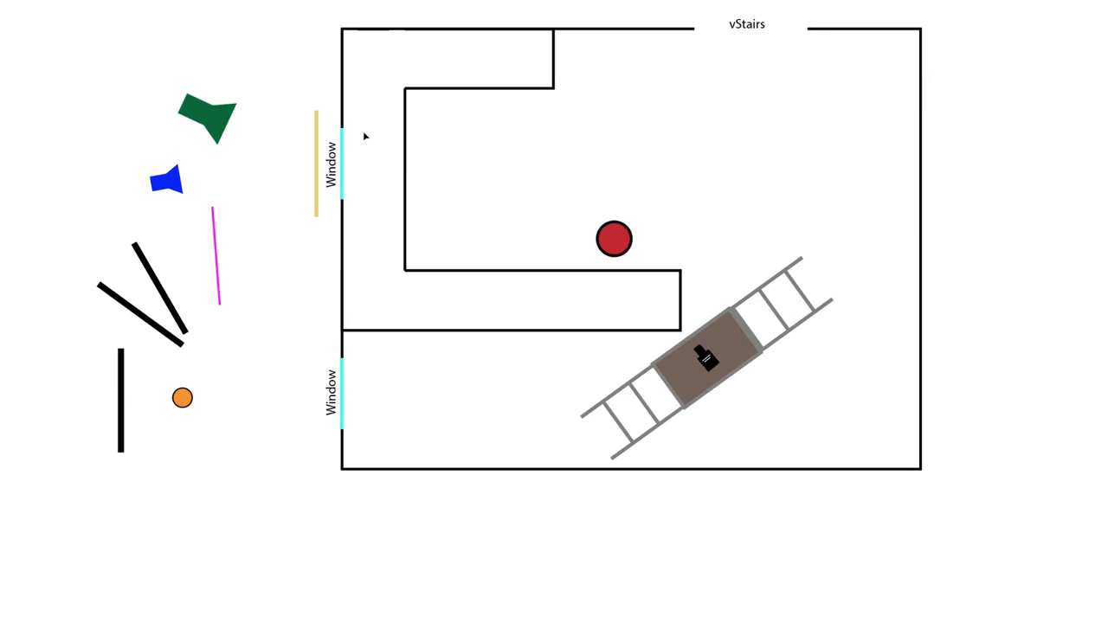
pyautogui.moveTo(212, 287)
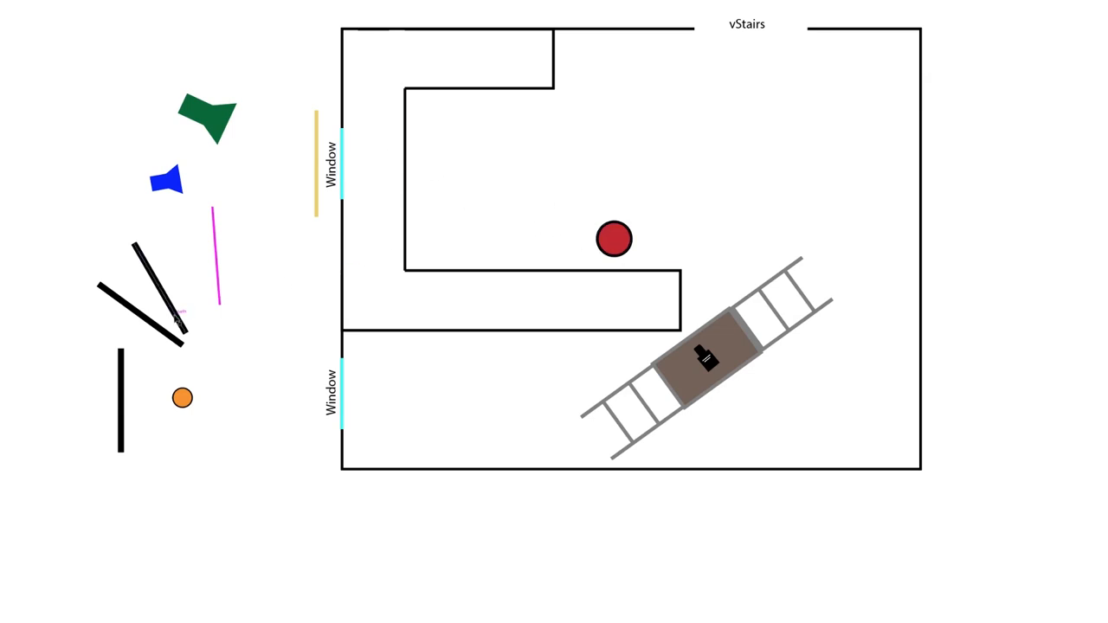
pyautogui.moveTo(758, 117)
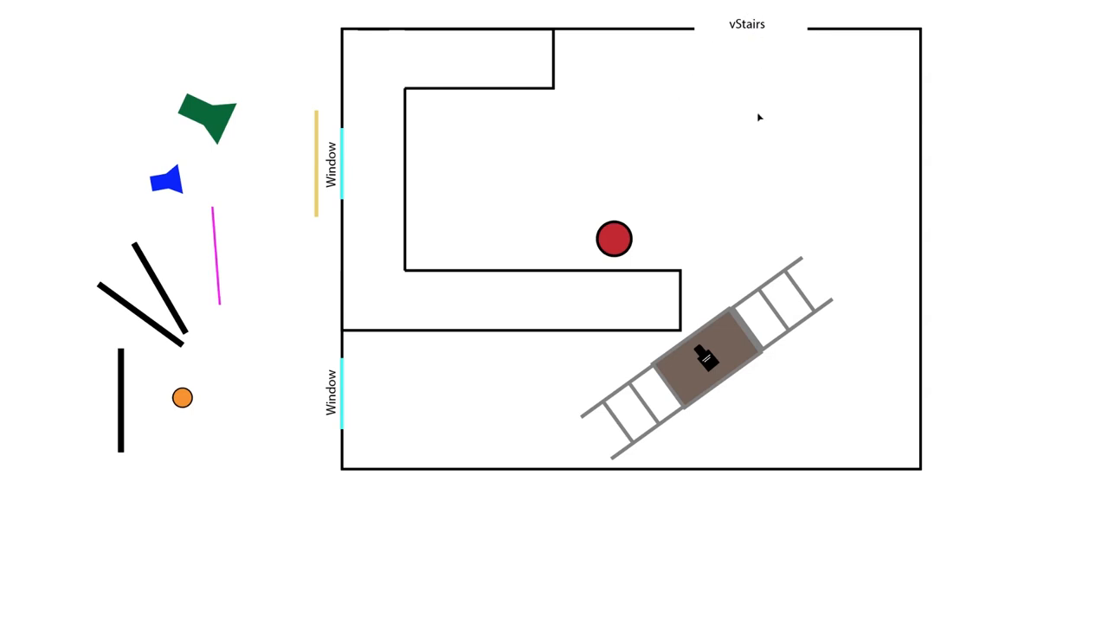
pyautogui.moveTo(752, 183)
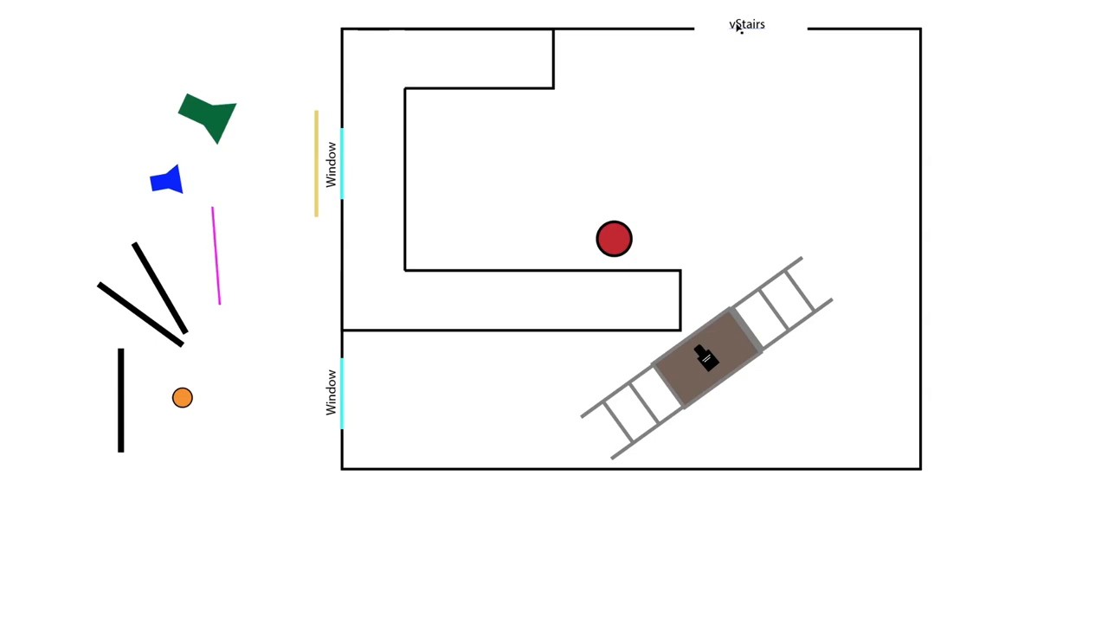
pyautogui.moveTo(737, 14)
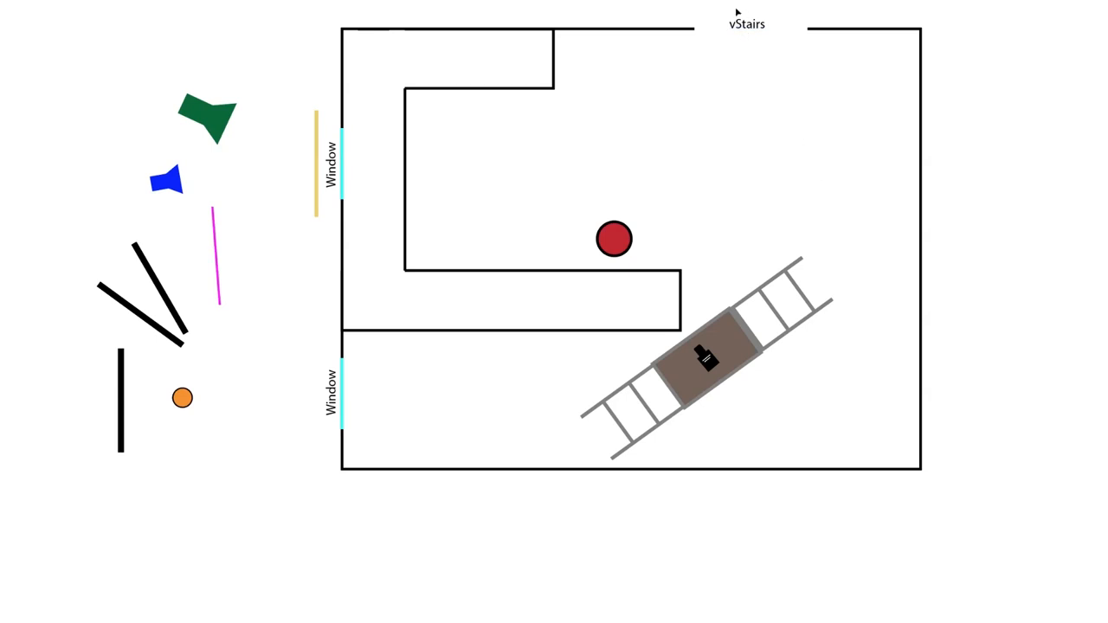
pyautogui.moveTo(743, 29)
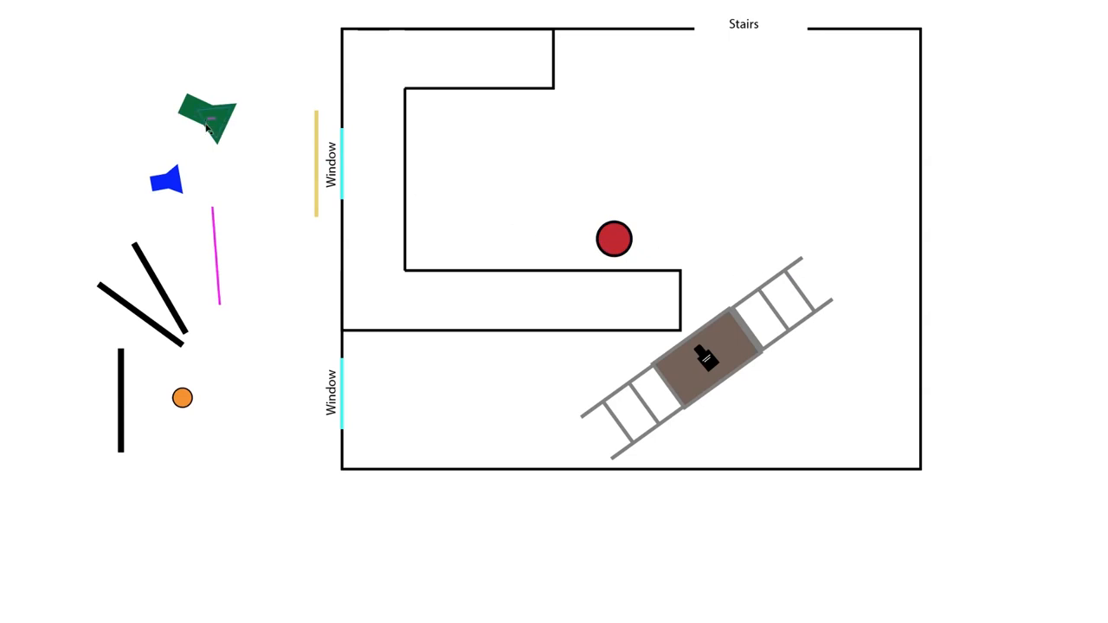
pyautogui.moveTo(713, 254)
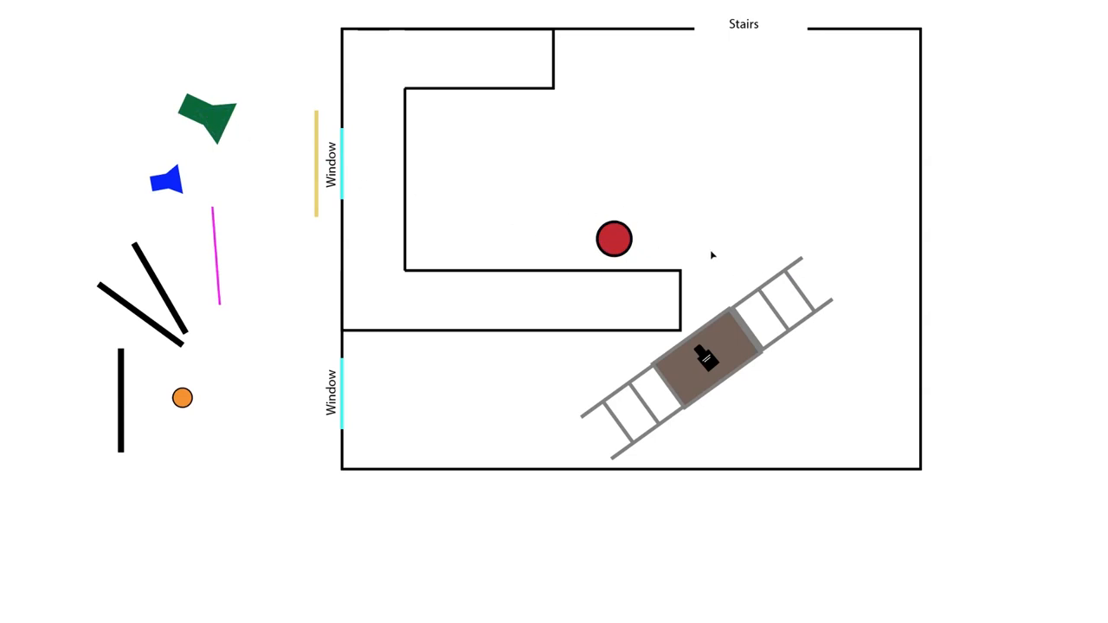
pyautogui.moveTo(179, 324)
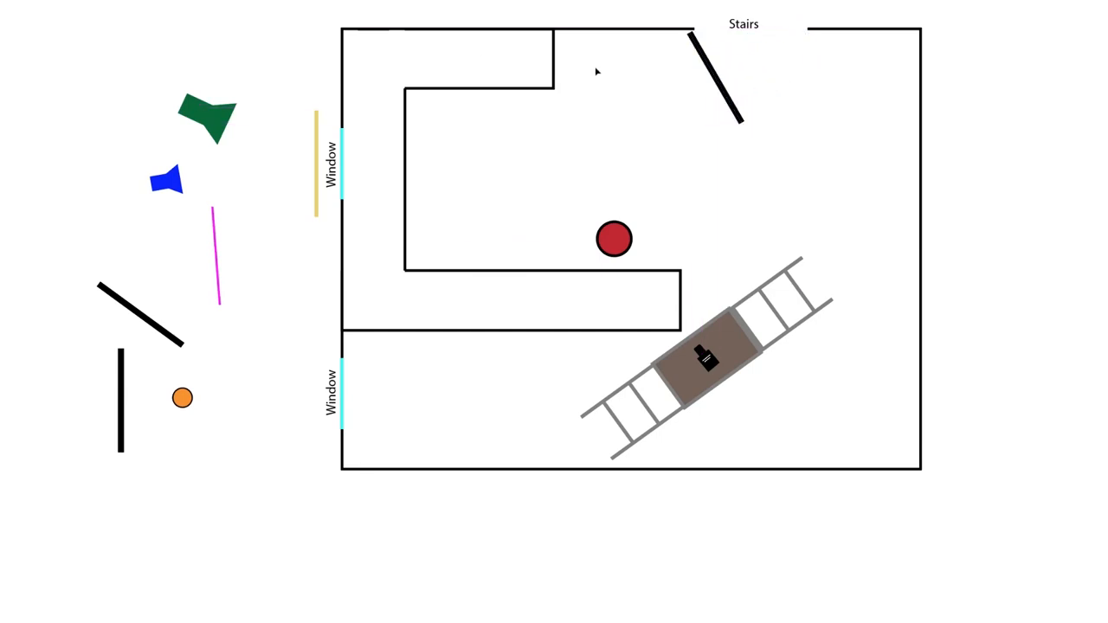
pyautogui.moveTo(582, 38)
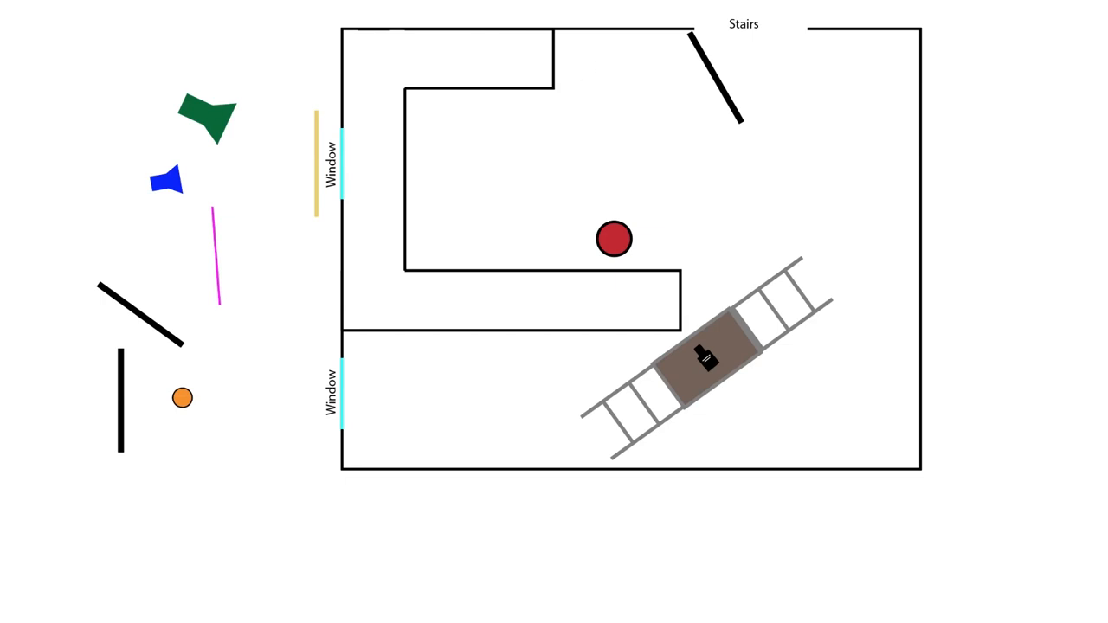
pyautogui.moveTo(523, 126)
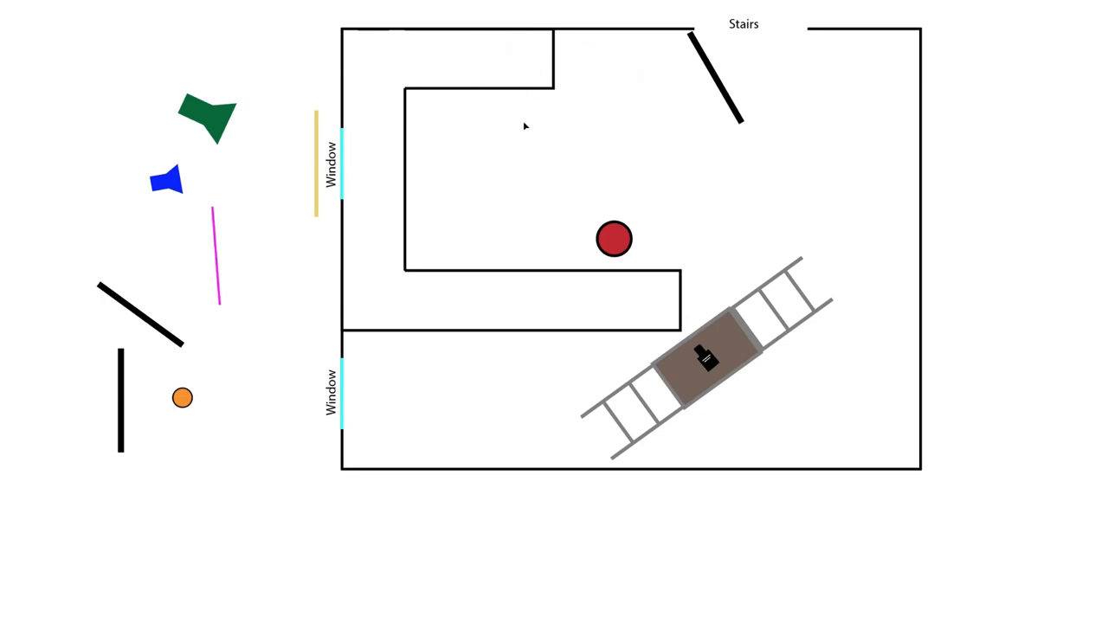
pyautogui.moveTo(641, 268)
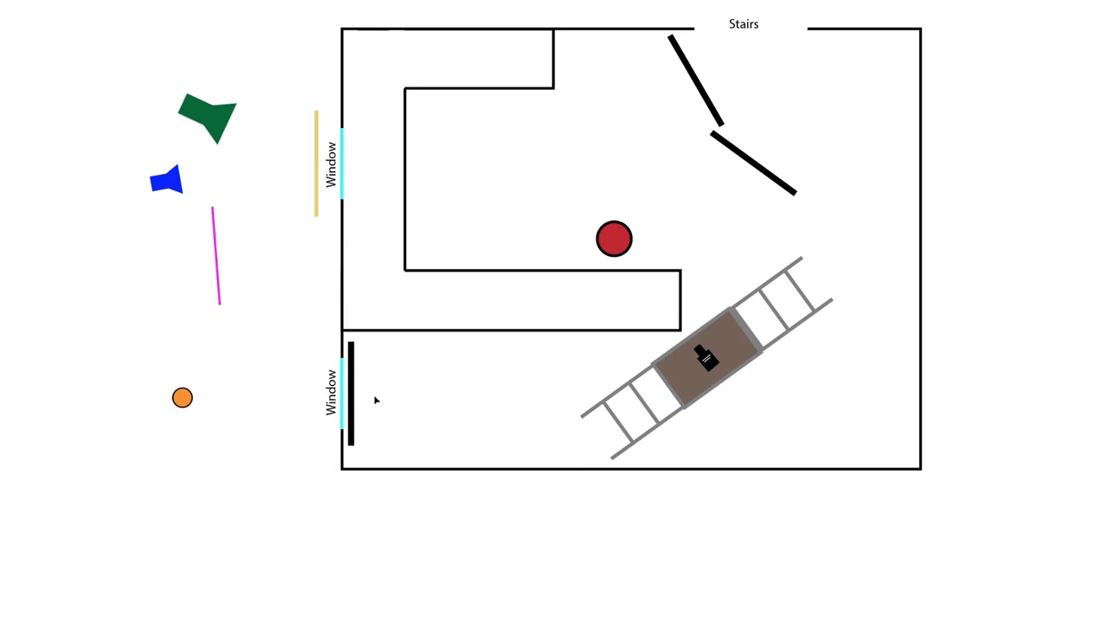
pyautogui.moveTo(226, 398)
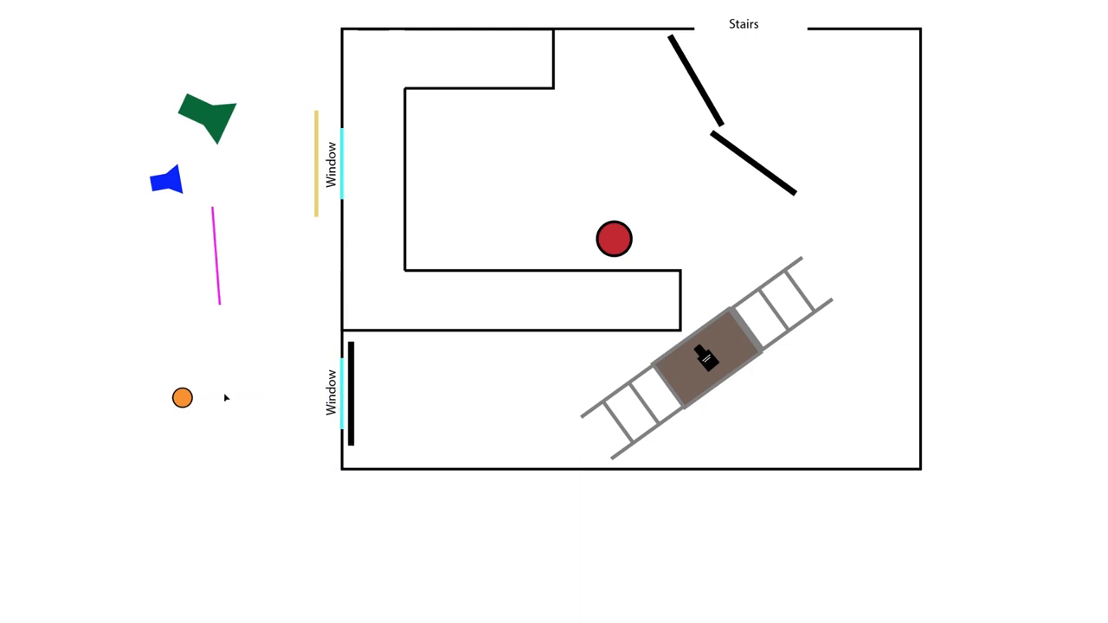
pyautogui.moveTo(359, 300)
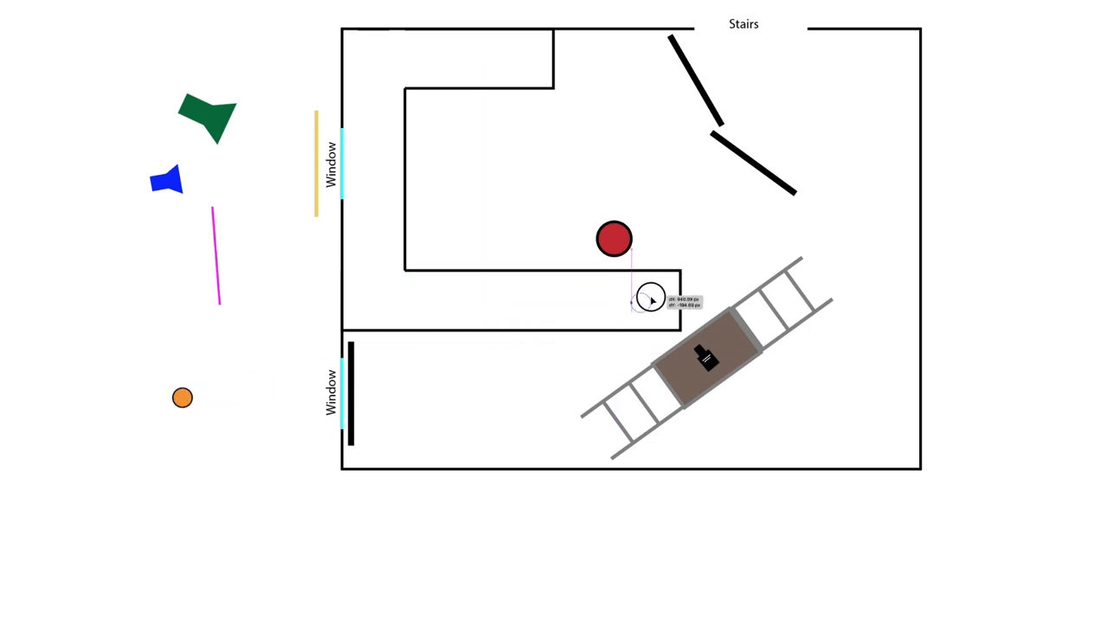
# - Move the orange circle below the red circle, at the lower inner wall's end
pyautogui.moveTo(181, 398); pyautogui.dragTo(658, 302)
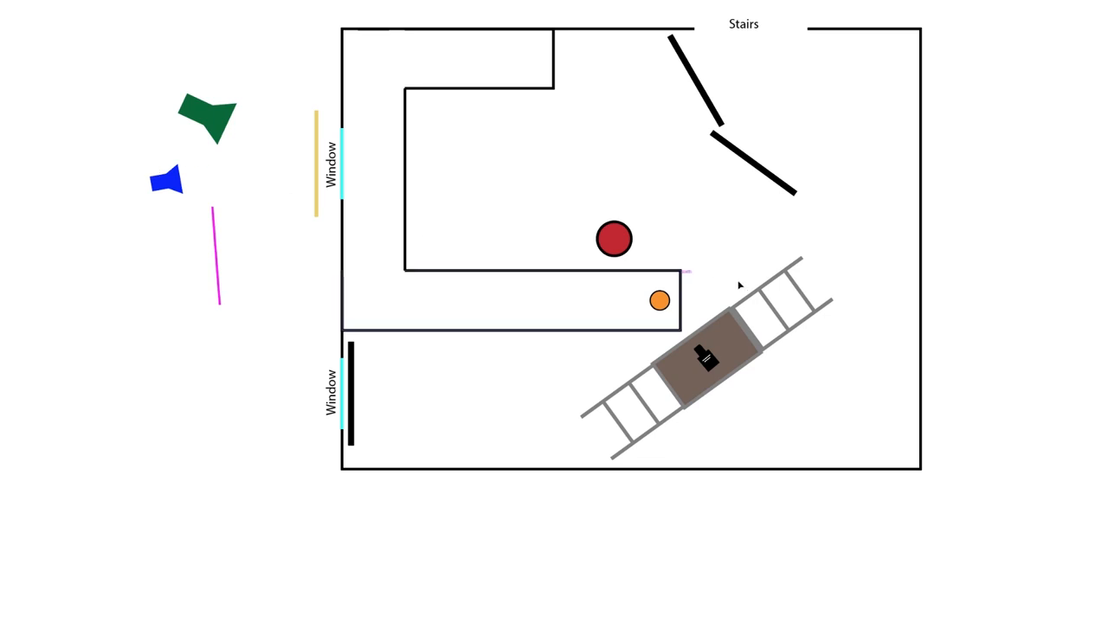
pyautogui.moveTo(151, 225)
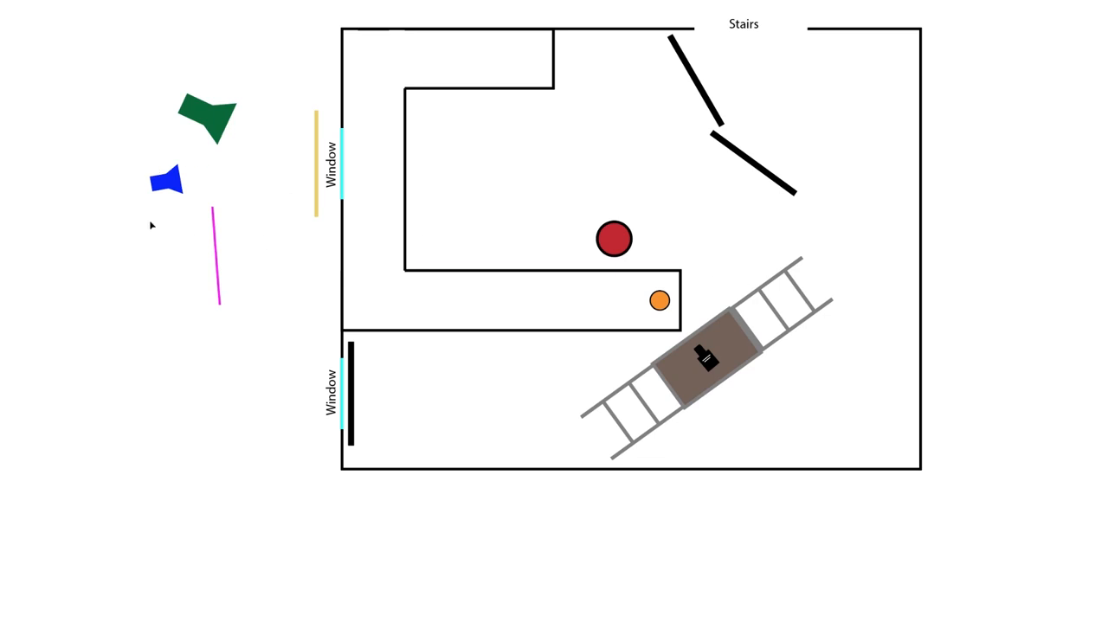
pyautogui.moveTo(682, 280)
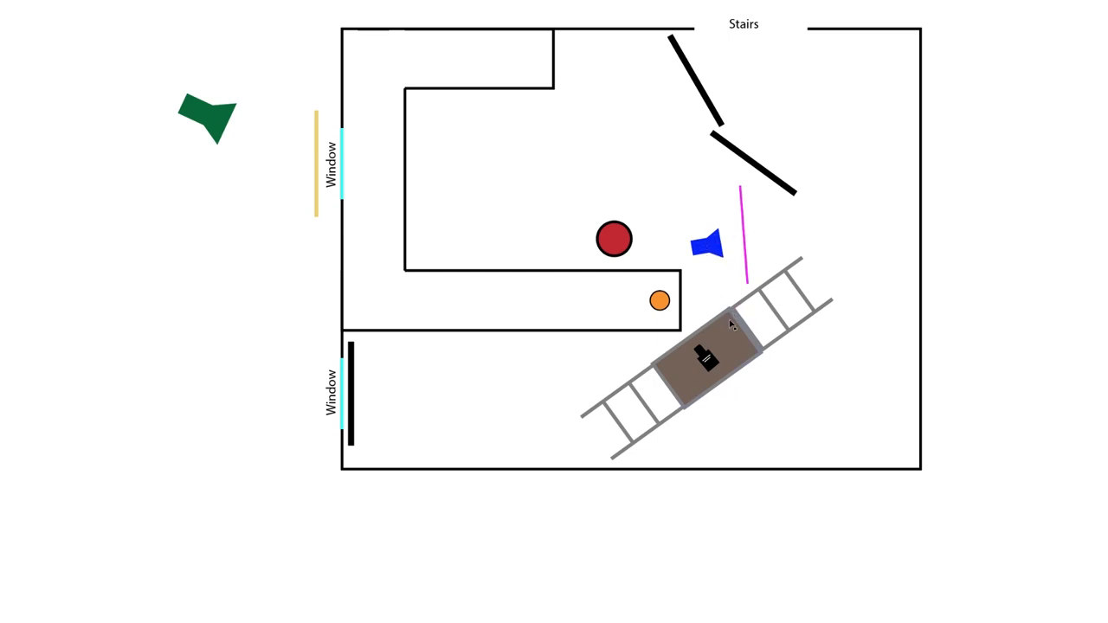
pyautogui.moveTo(714, 328)
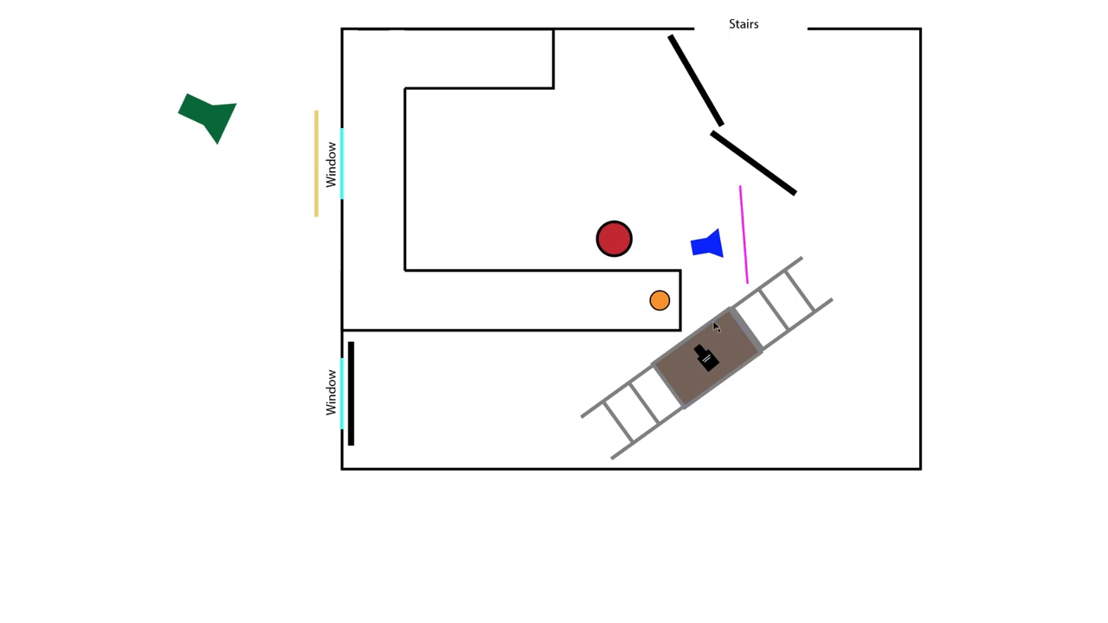
pyautogui.moveTo(466, 411)
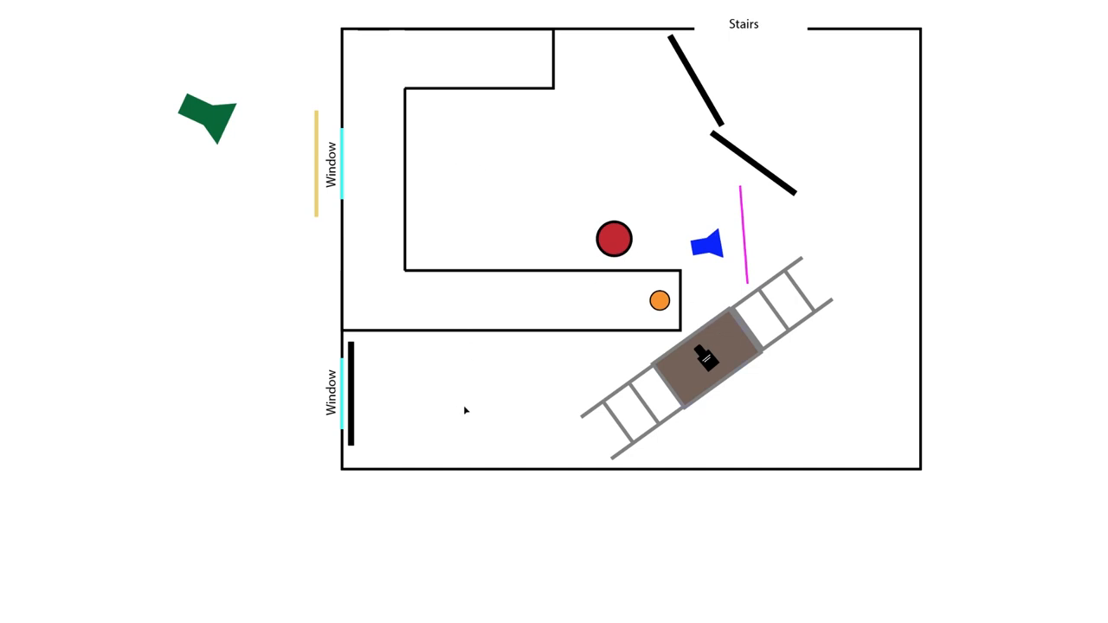
pyautogui.moveTo(527, 138)
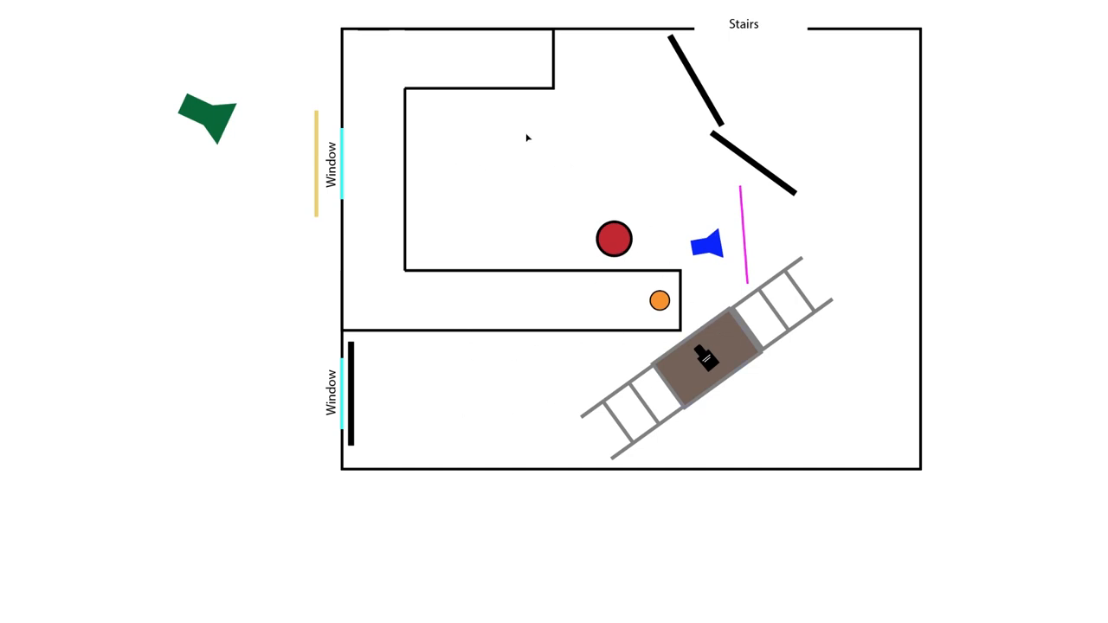